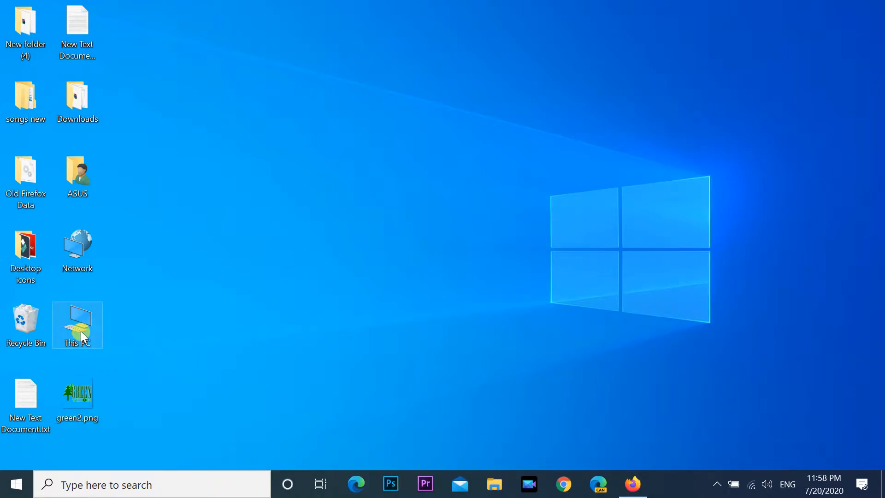
# - Inspect MYDISC (F:) in This PC, which reports only 4.48 GB total with one New folder
pyautogui.doubleClick(77, 325)
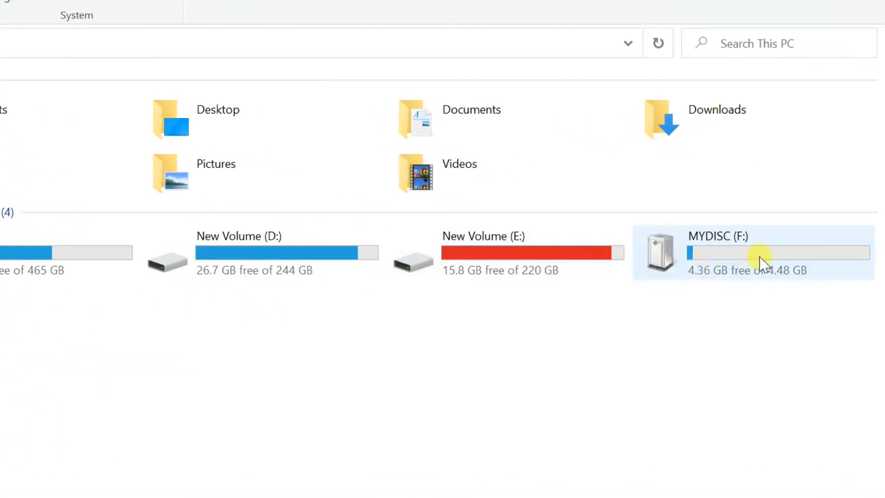
pyautogui.moveTo(729, 263)
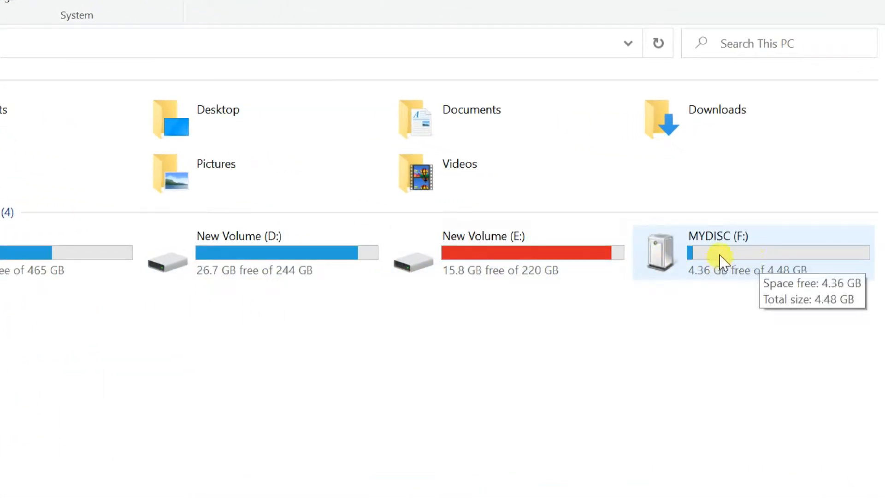
pyautogui.moveTo(821, 293)
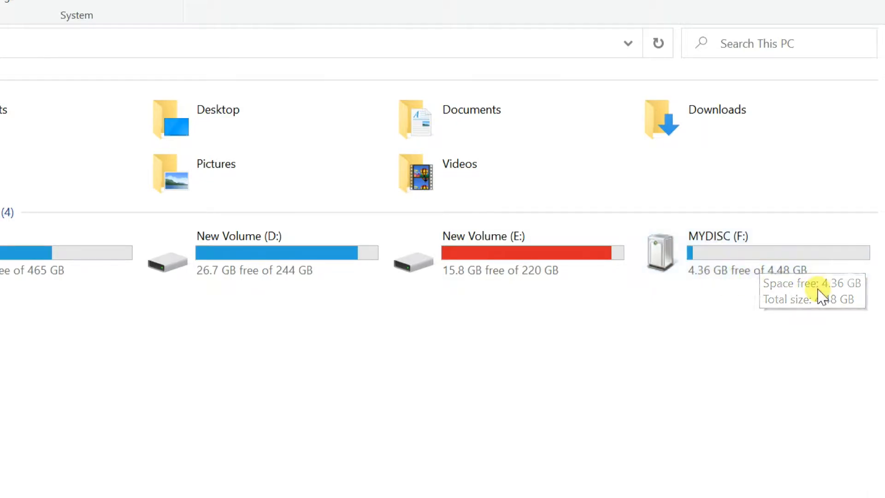
pyautogui.moveTo(806, 285)
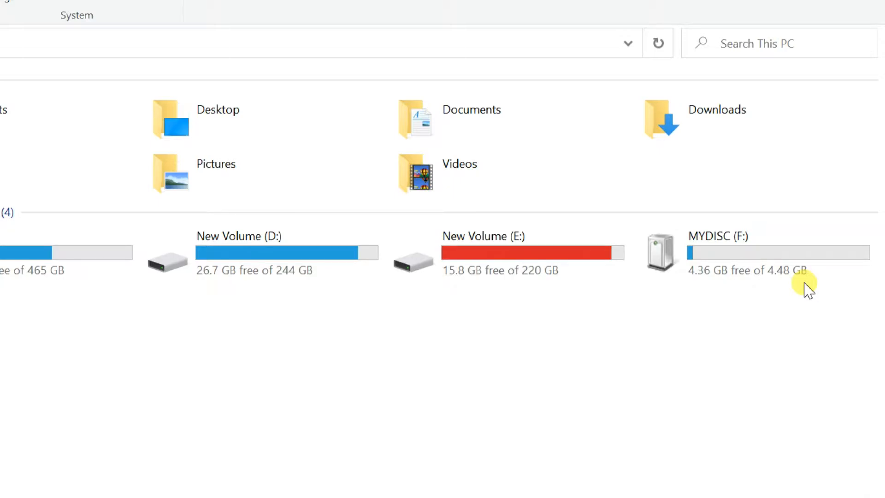
pyautogui.moveTo(784, 285)
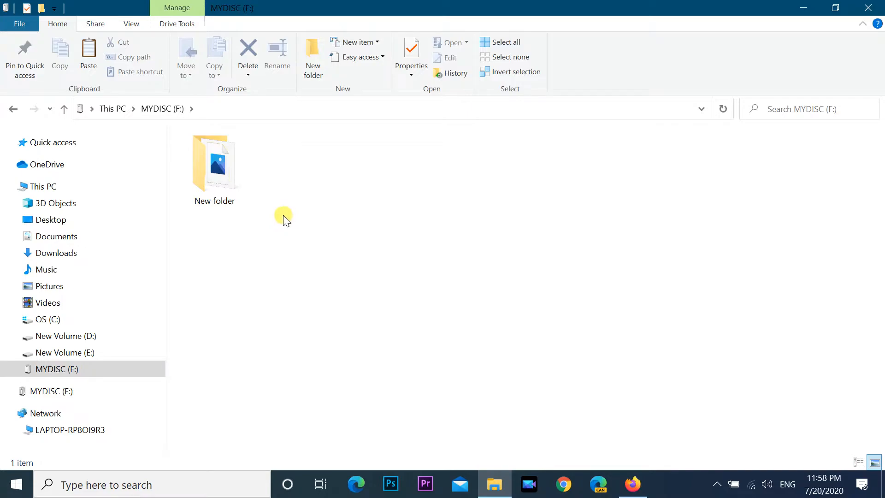
pyautogui.rightClick(214, 165)
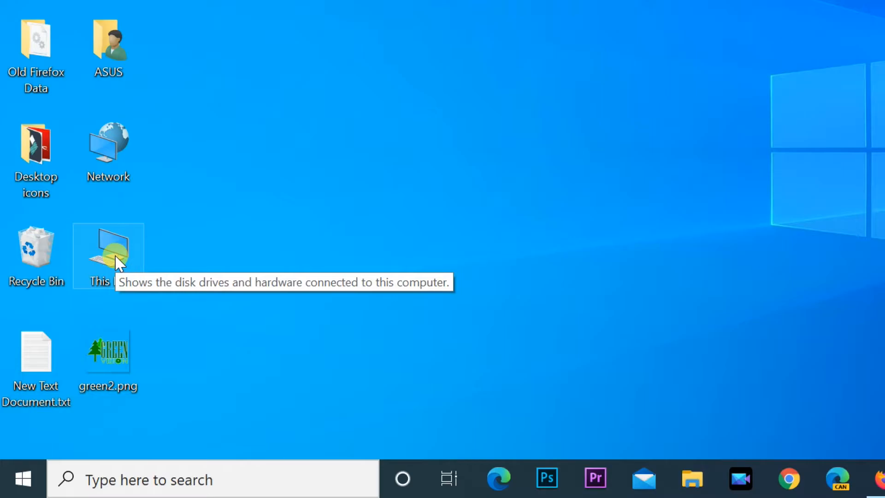
# - Launch Computer Management from This PC's Manage option on the desktop
pyautogui.rightClick(107, 257)
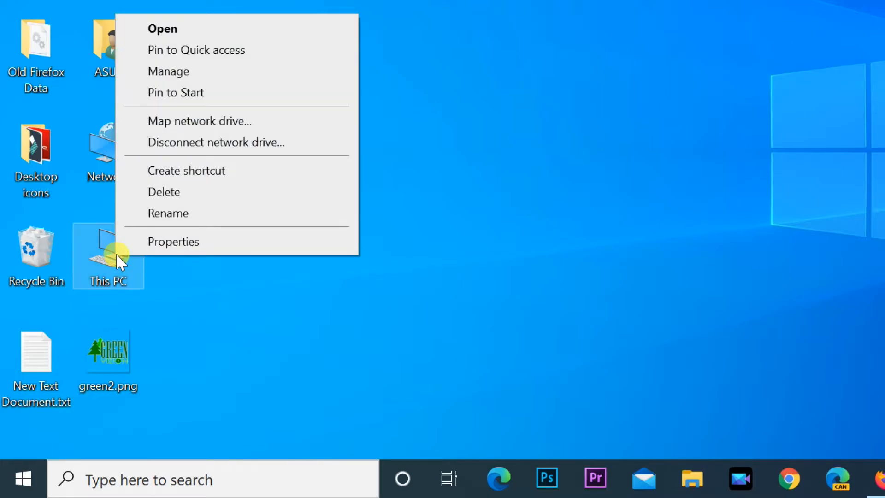
pyautogui.moveTo(157, 80)
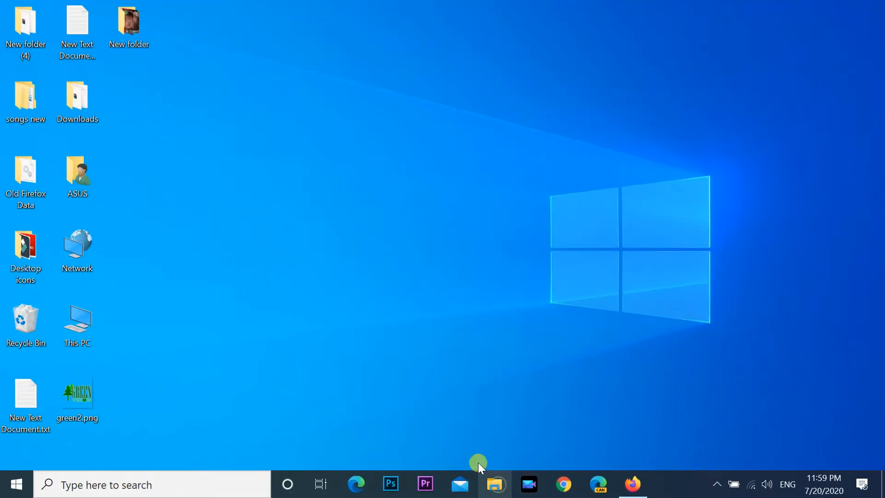
pyautogui.click(496, 485)
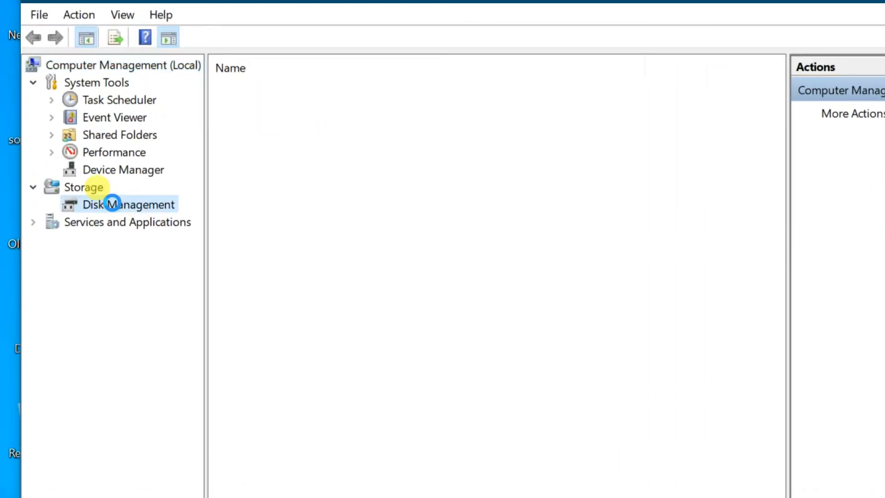
# - Show Disk Management, revealing Disk 1 (14.78 GB) split into RAW, MYDISC FAT32 and unallocated space
pyautogui.click(134, 203)
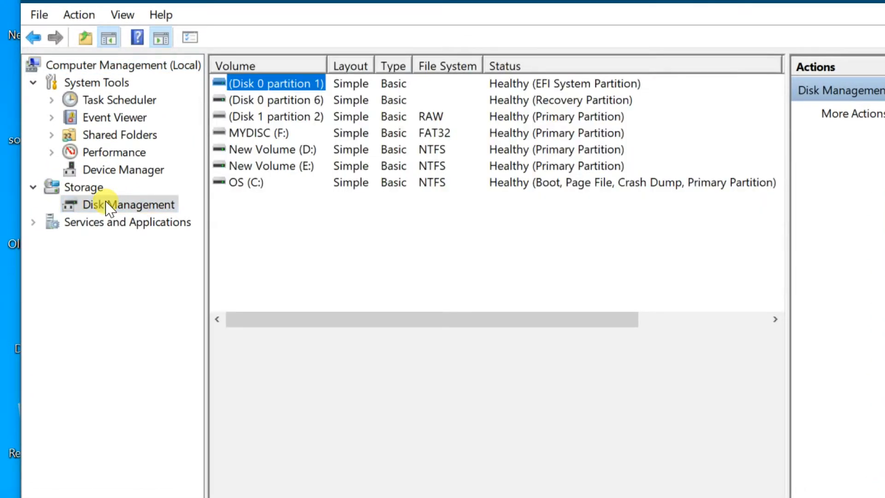
pyautogui.click(134, 205)
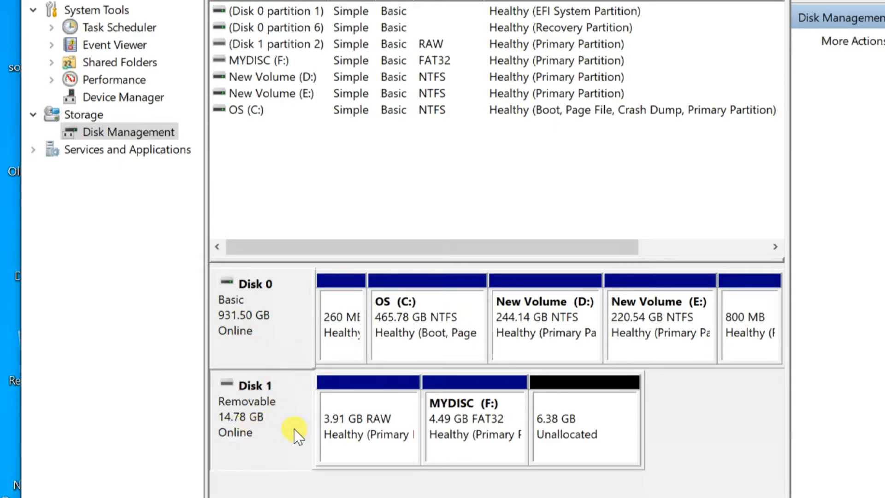
pyautogui.moveTo(245, 421)
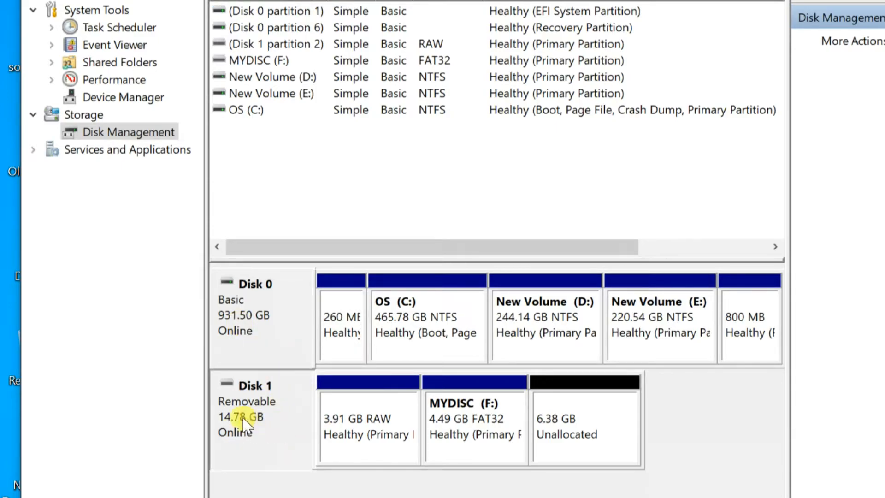
pyautogui.moveTo(260, 432)
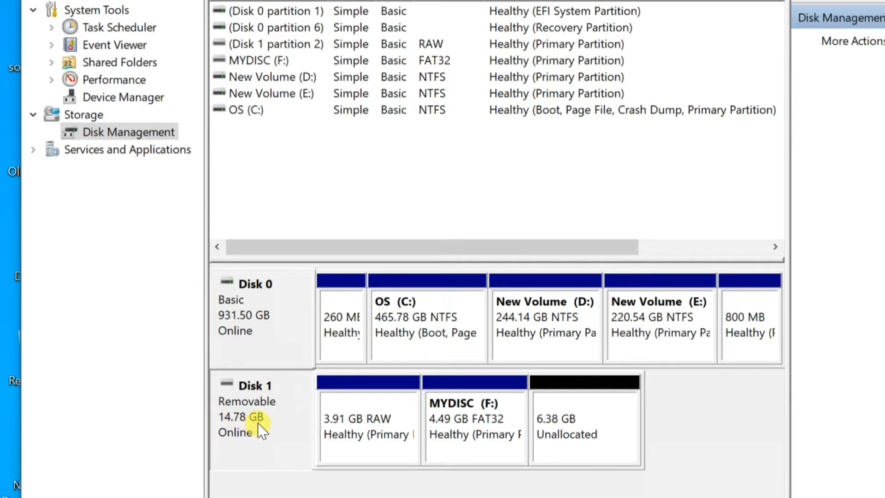
pyautogui.moveTo(366, 423)
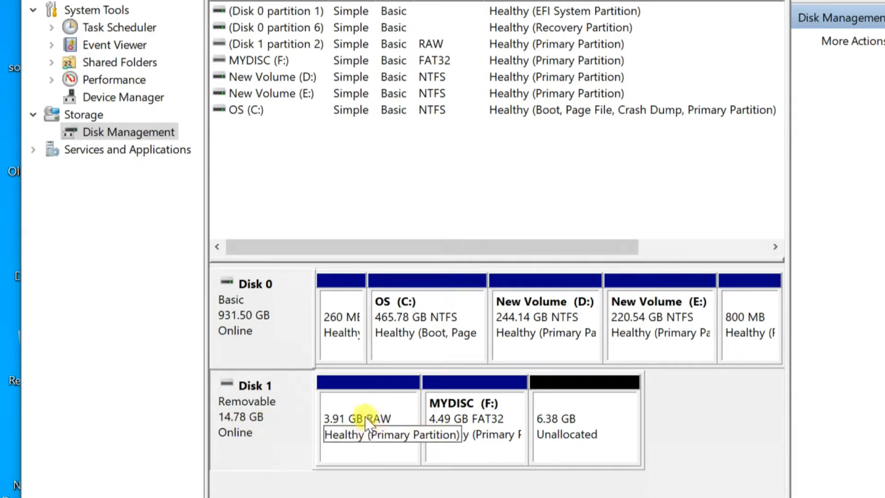
pyautogui.click(474, 423)
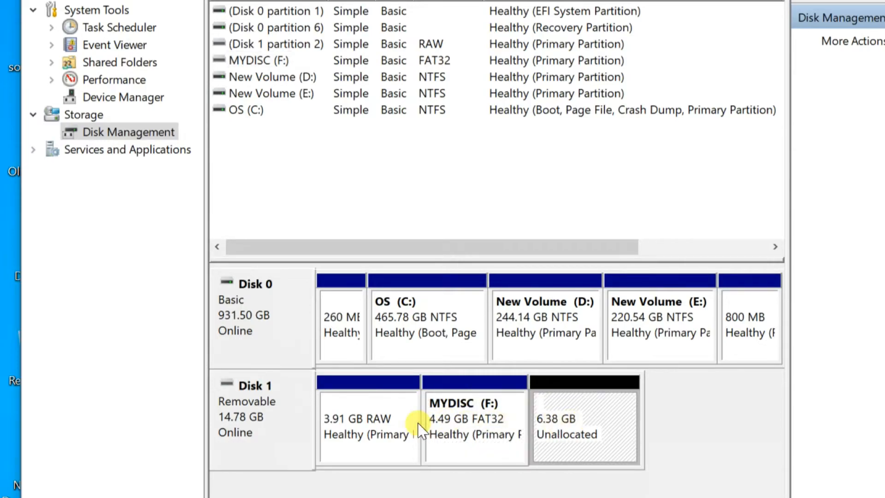
# - Delete the 3.91 GB RAW partition and the MYDISC (F:) volume, leaving Disk 1 fully unallocated
pyautogui.click(367, 423)
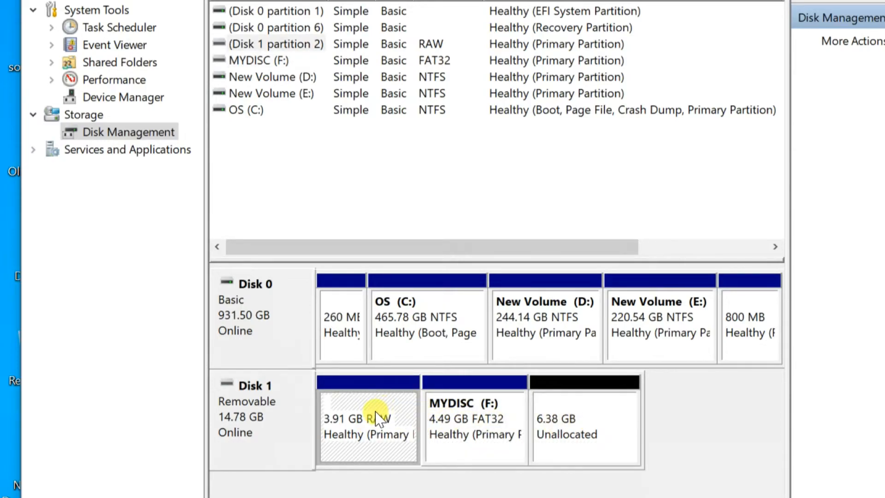
pyautogui.rightClick(368, 420)
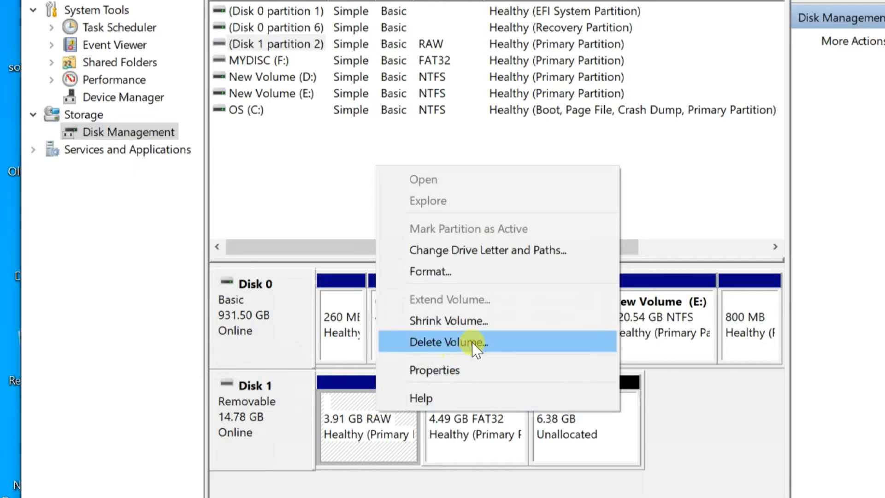
pyautogui.click(447, 342)
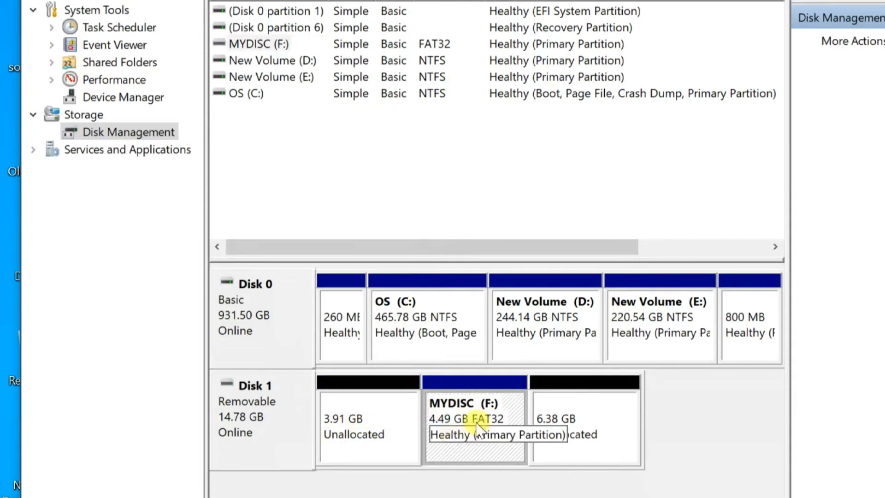
pyautogui.rightClick(474, 420)
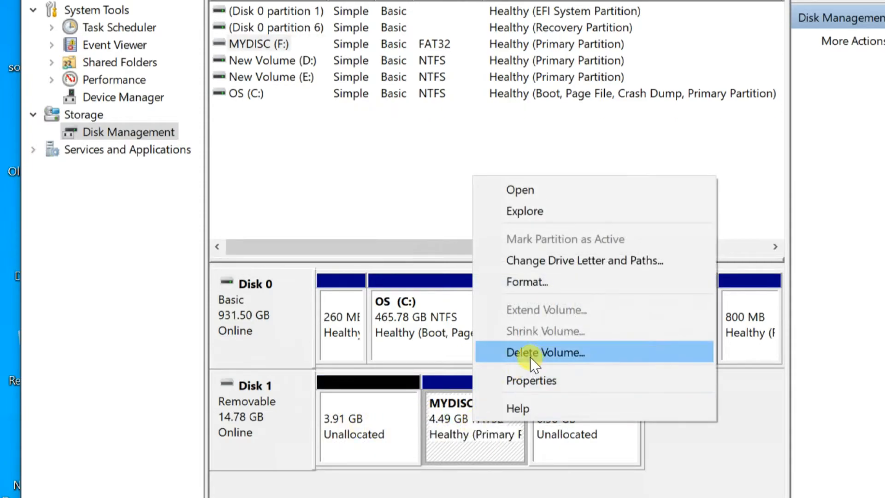
pyautogui.click(545, 352)
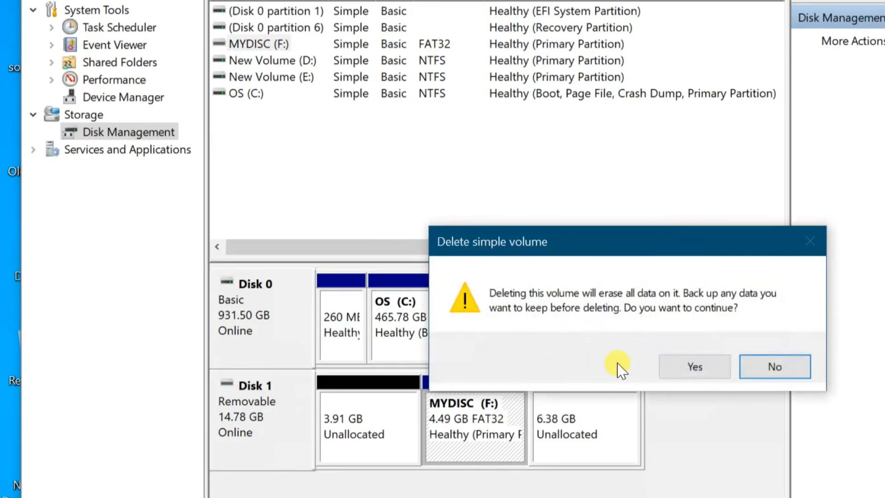
pyautogui.click(693, 366)
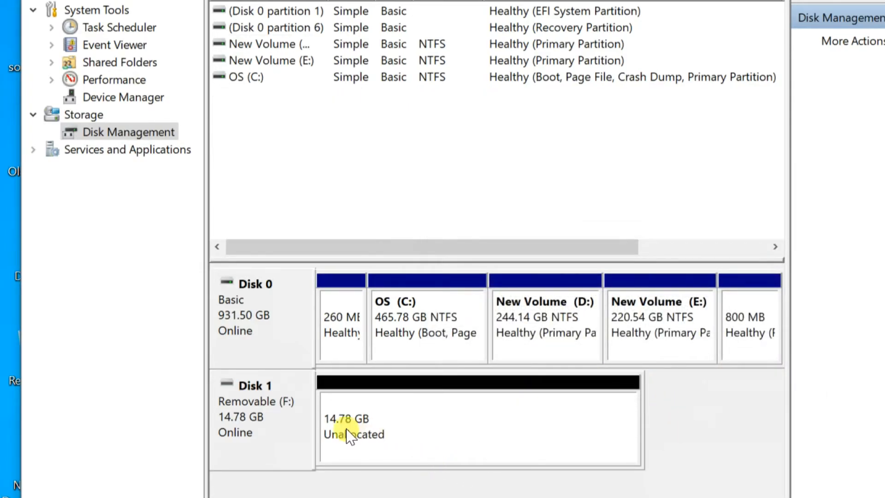
pyautogui.moveTo(370, 424)
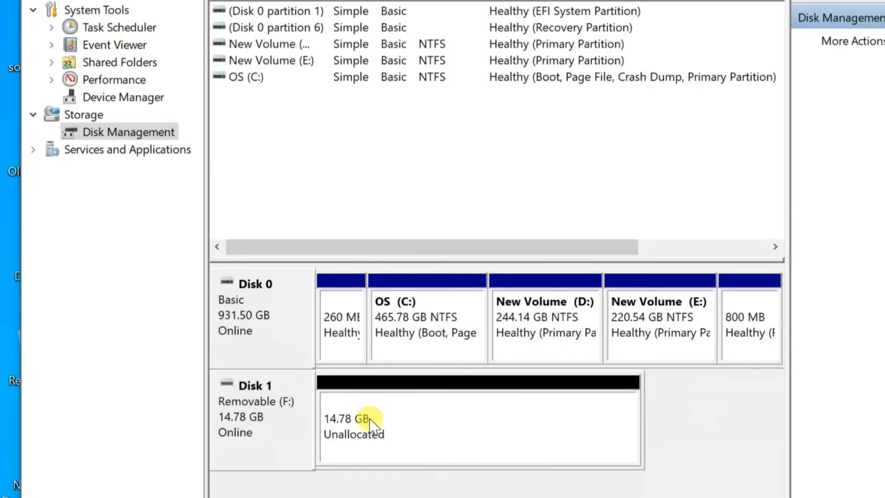
# - Start the New Simple Volume wizard on the unallocated space, accepting the full 15134 MB size
pyautogui.scroll(-3)
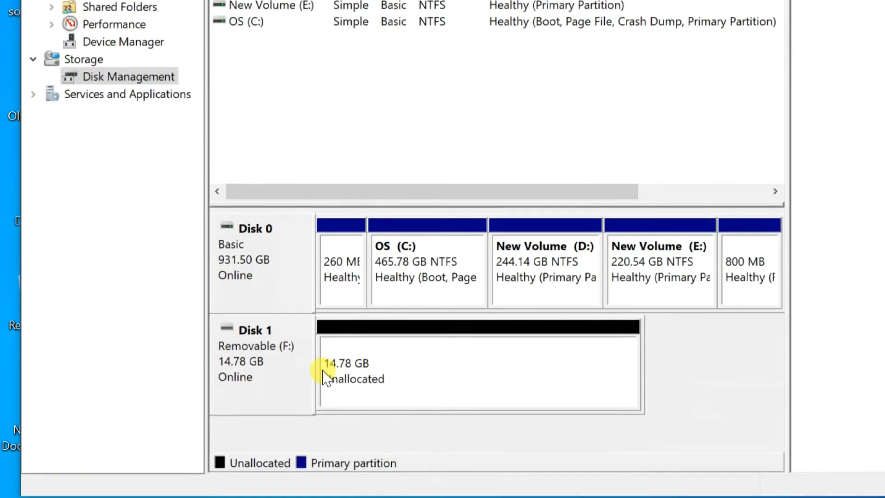
pyautogui.rightClick(350, 372)
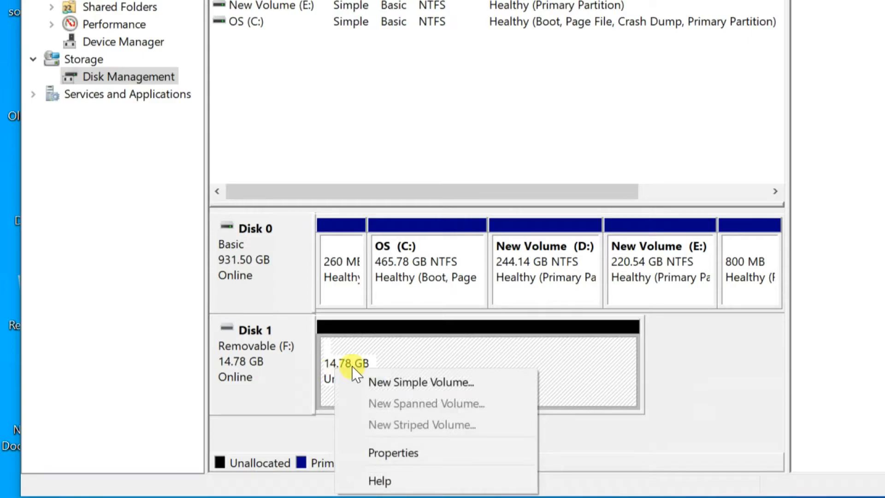
pyautogui.moveTo(429, 390)
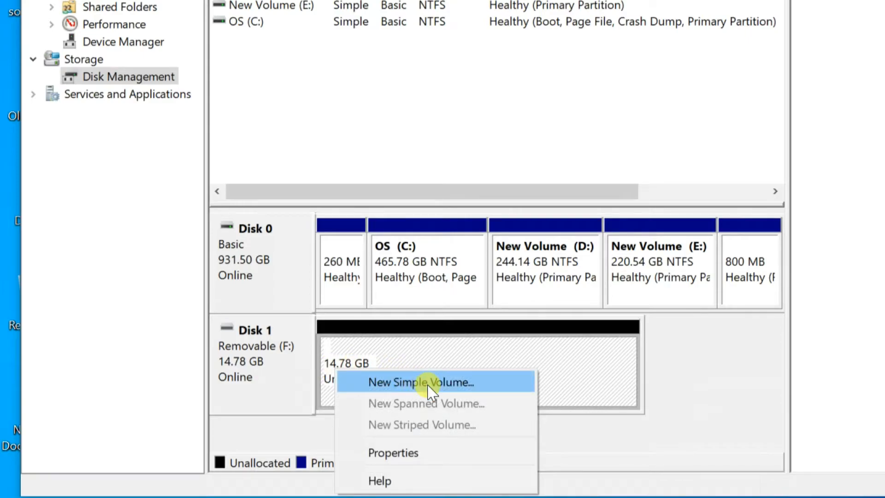
pyautogui.click(420, 382)
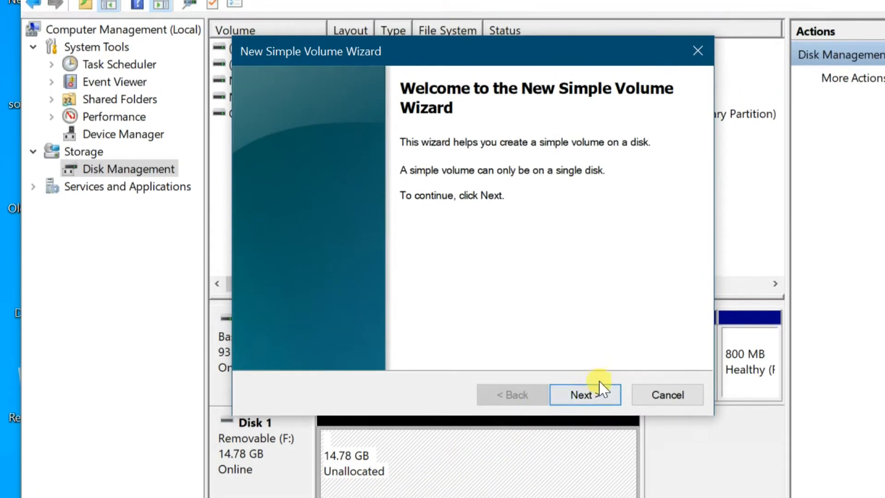
pyautogui.click(585, 395)
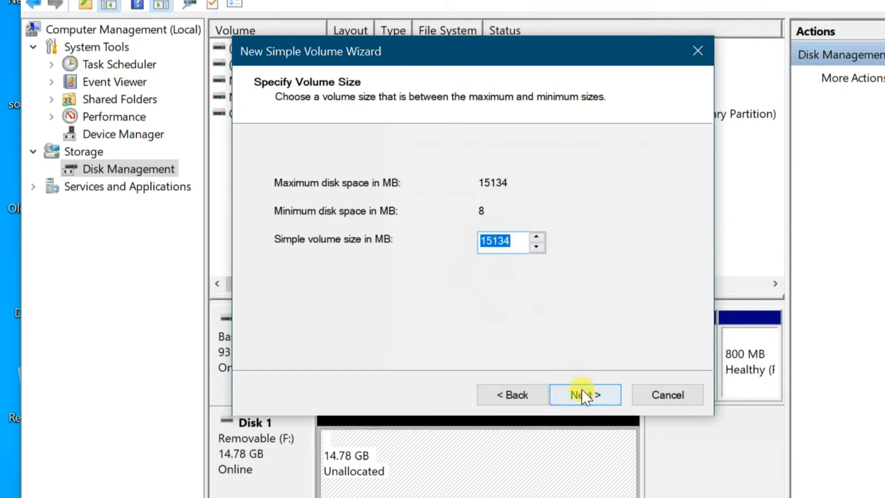
pyautogui.click(585, 395)
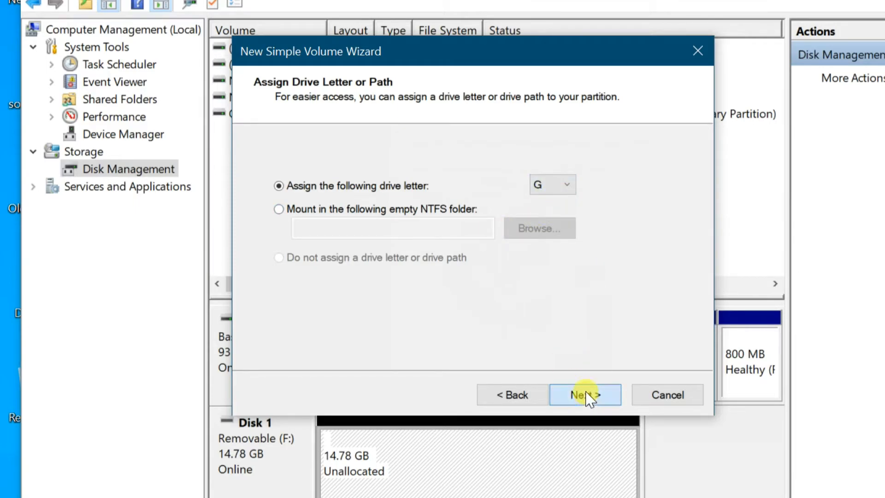
# - Accept drive letter G, label the FAT32 volume MyDisc with quick format, and finish the wizard
pyautogui.click(584, 395)
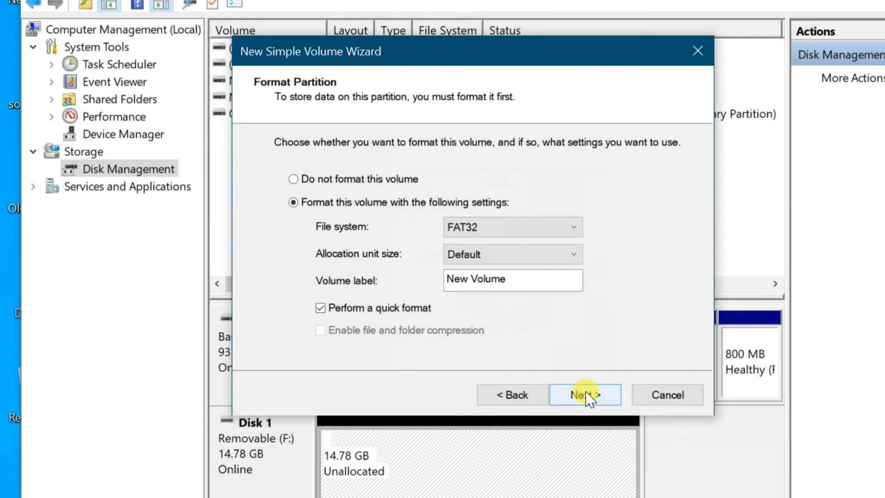
pyautogui.moveTo(525, 261)
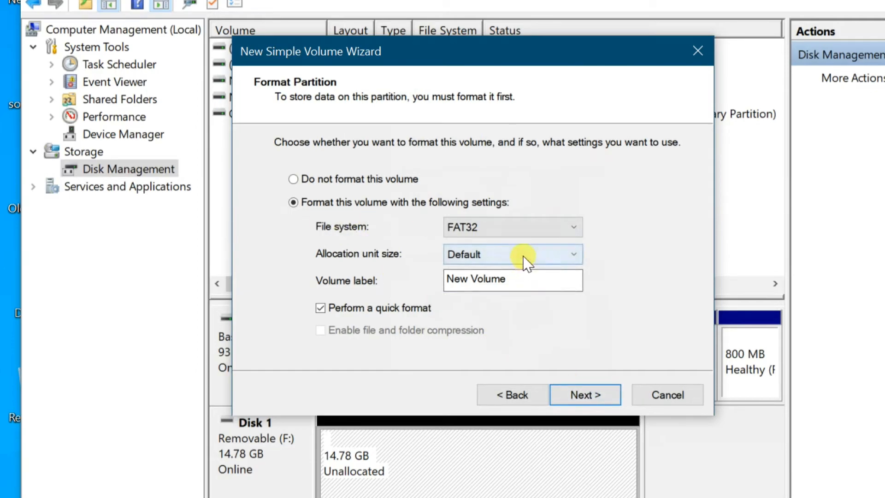
pyautogui.click(513, 280)
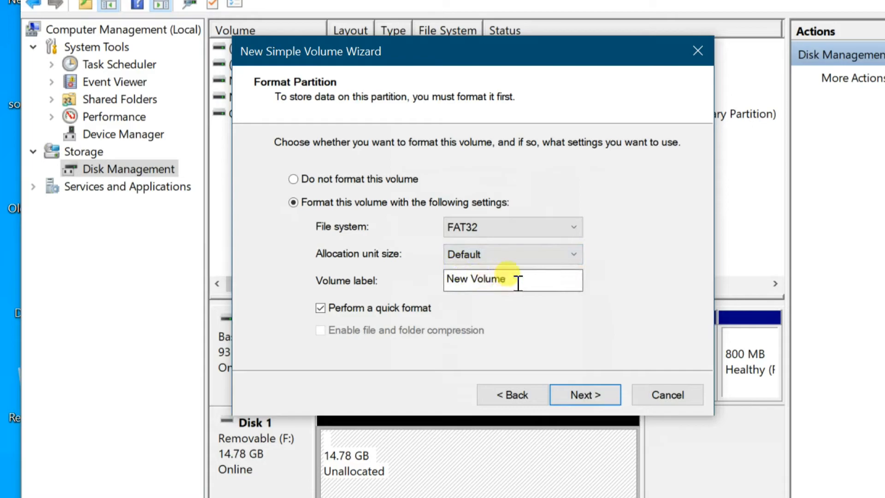
pyautogui.write('My')
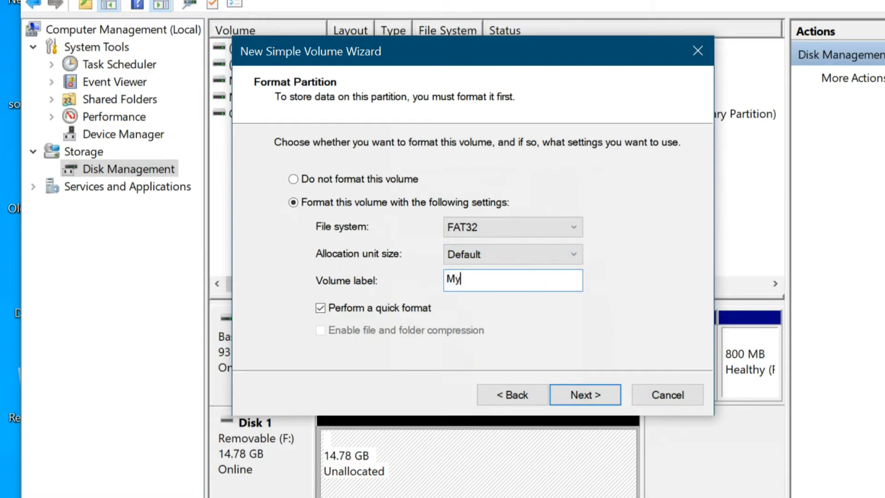
pyautogui.write('Disc')
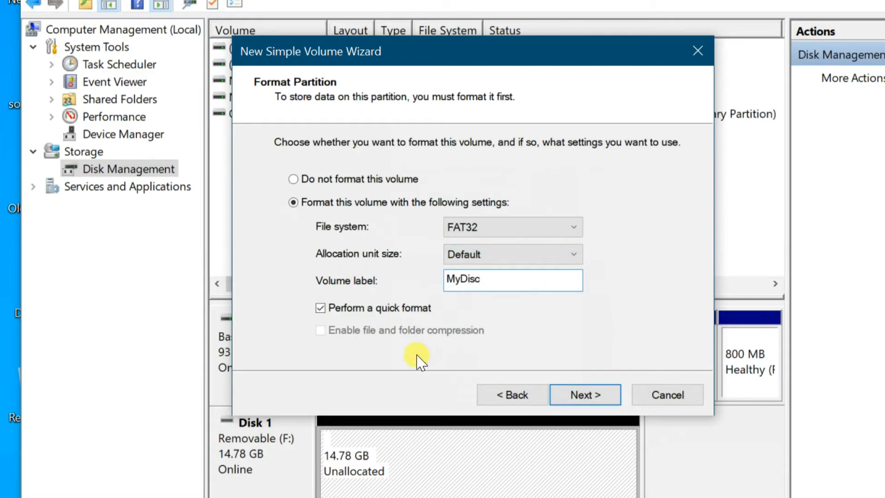
pyautogui.click(320, 308)
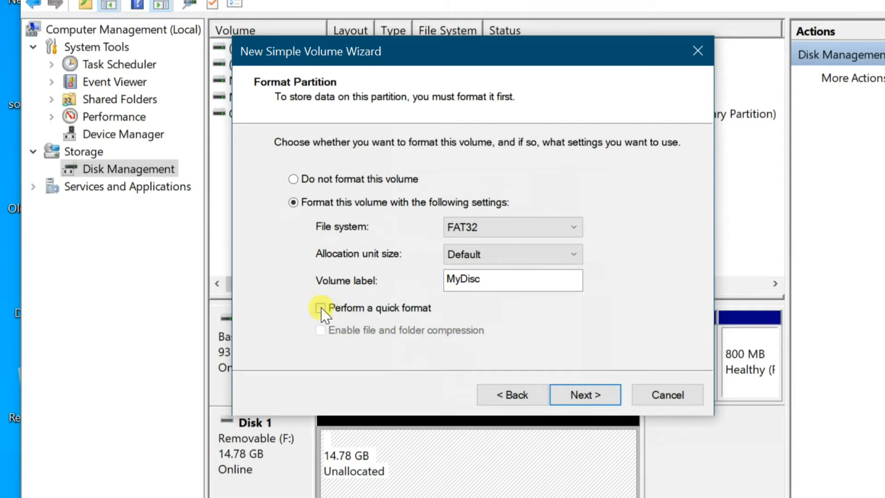
pyautogui.click(321, 308)
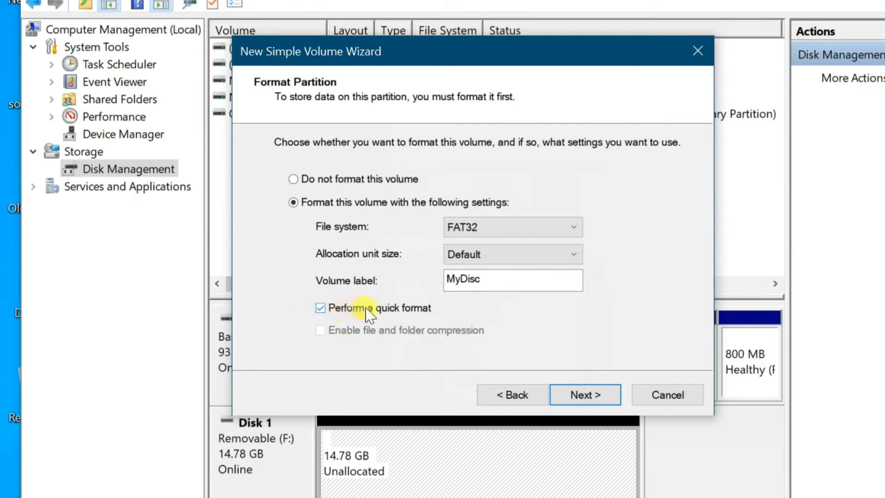
pyautogui.click(584, 394)
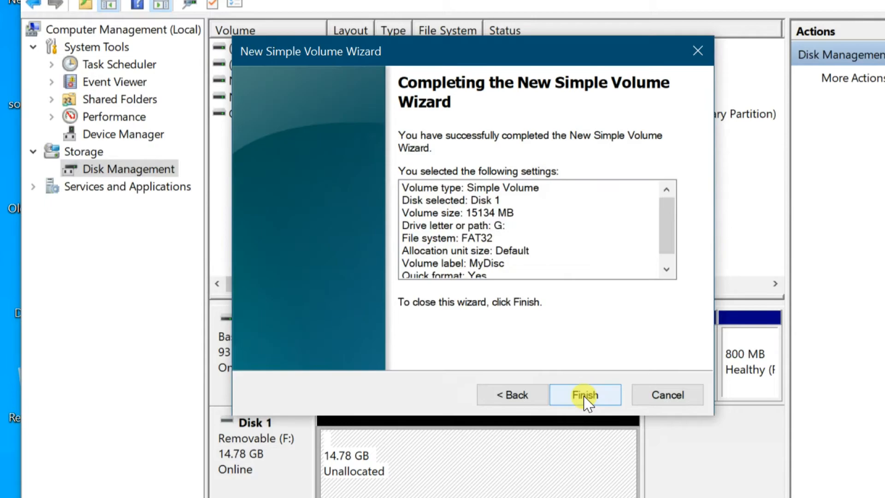
pyautogui.click(585, 394)
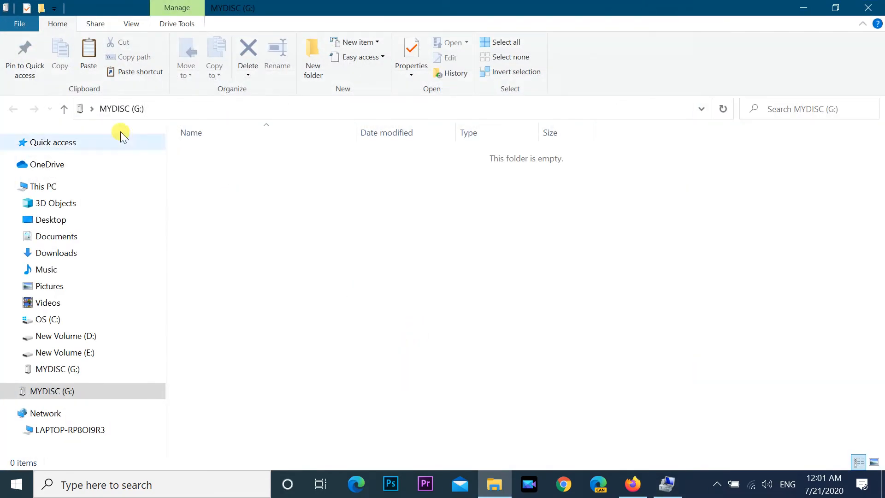
pyautogui.moveTo(836, 8)
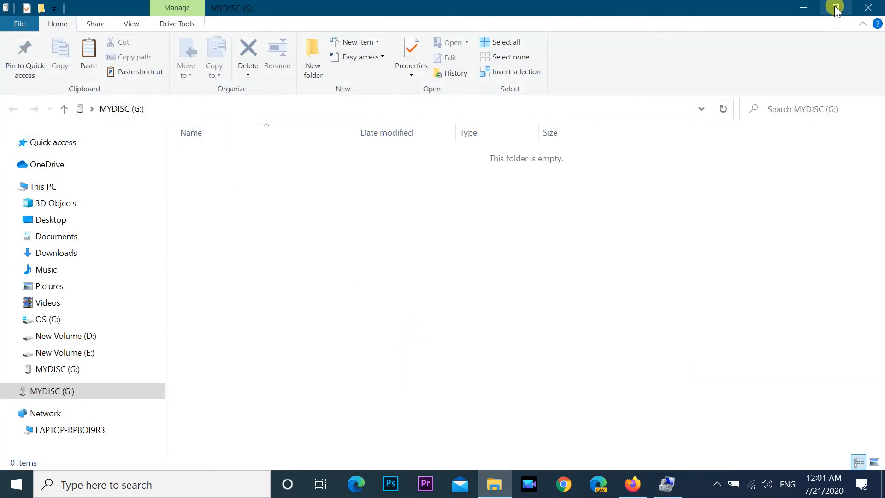
# - Return to This PC showing MYDISC (G:) with 14.6 GB free of 14.7 GB
pyautogui.click(835, 8)
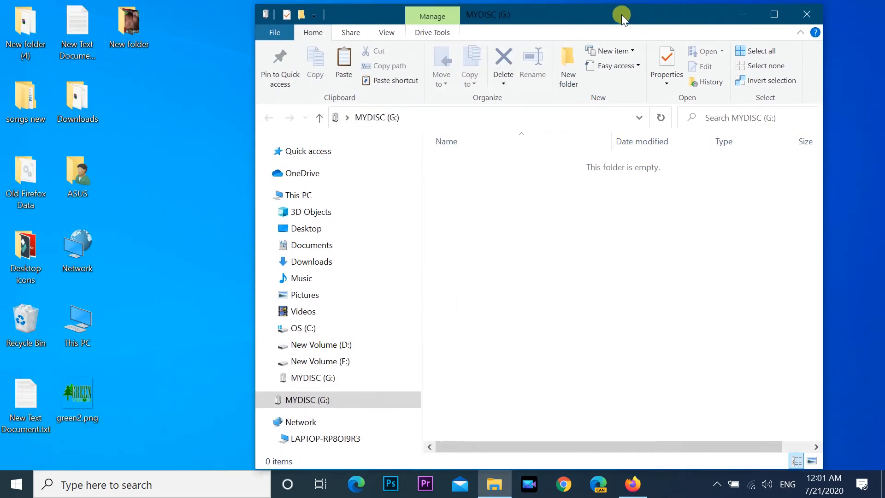
pyautogui.click(567, 64)
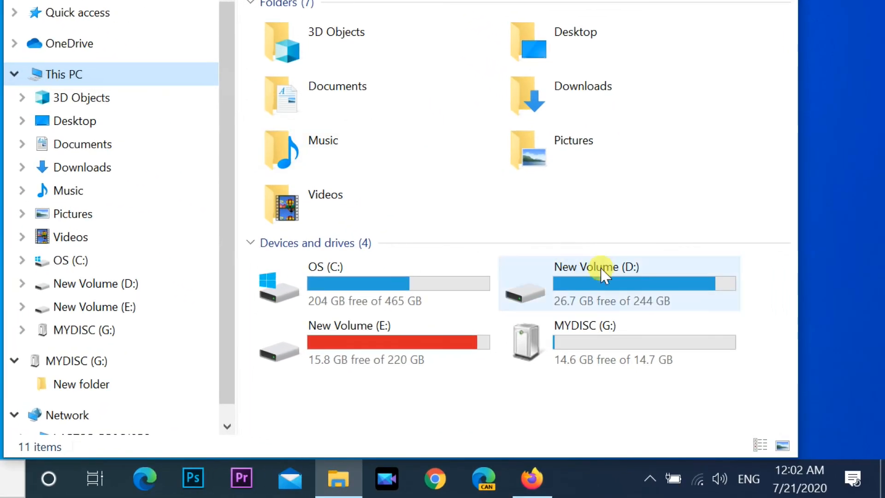
pyautogui.moveTo(570, 362)
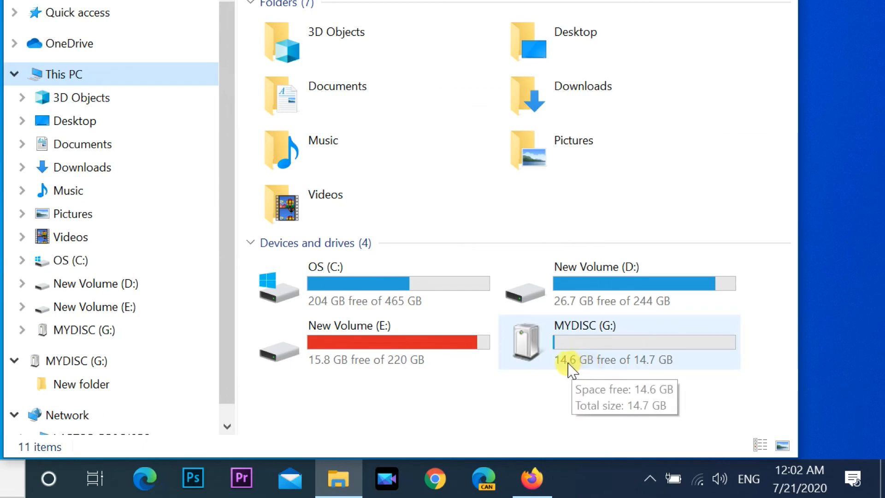